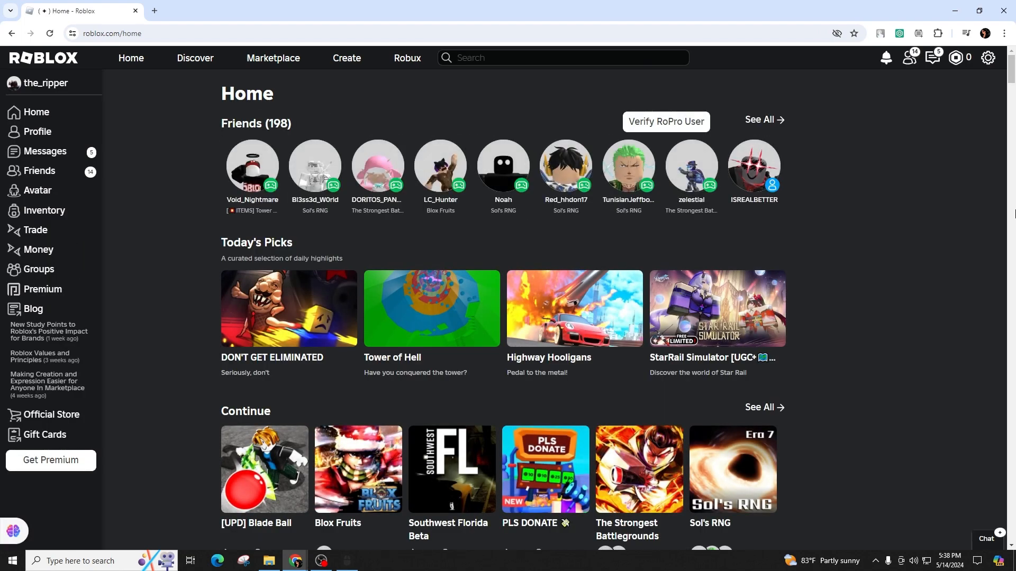
# - Open the Robux dropdown from the top bar icon
pyautogui.click(961, 57)
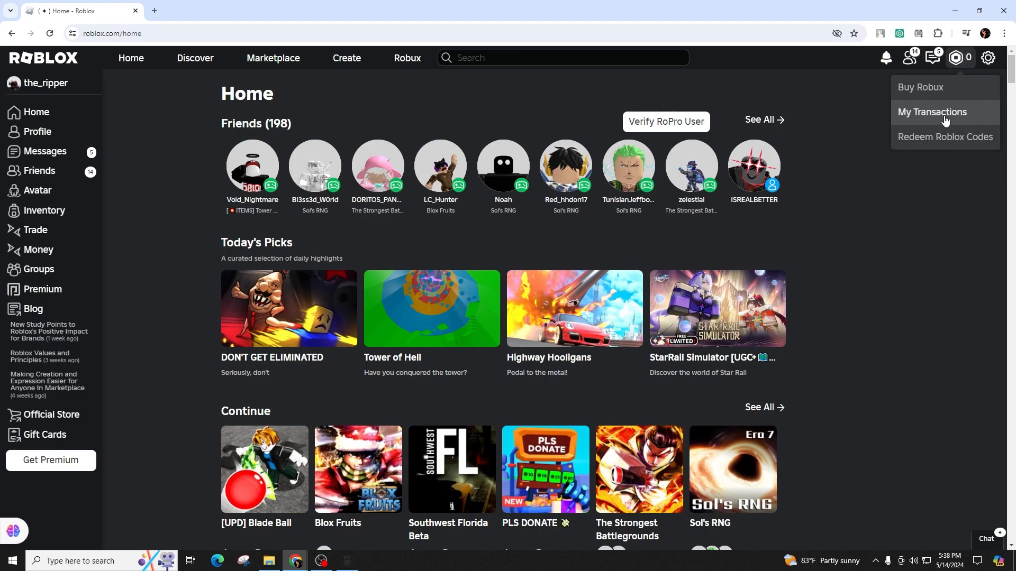
# - Go to the Redeem Roblox Codes page and focus the empty Code field
pyautogui.click(945, 137)
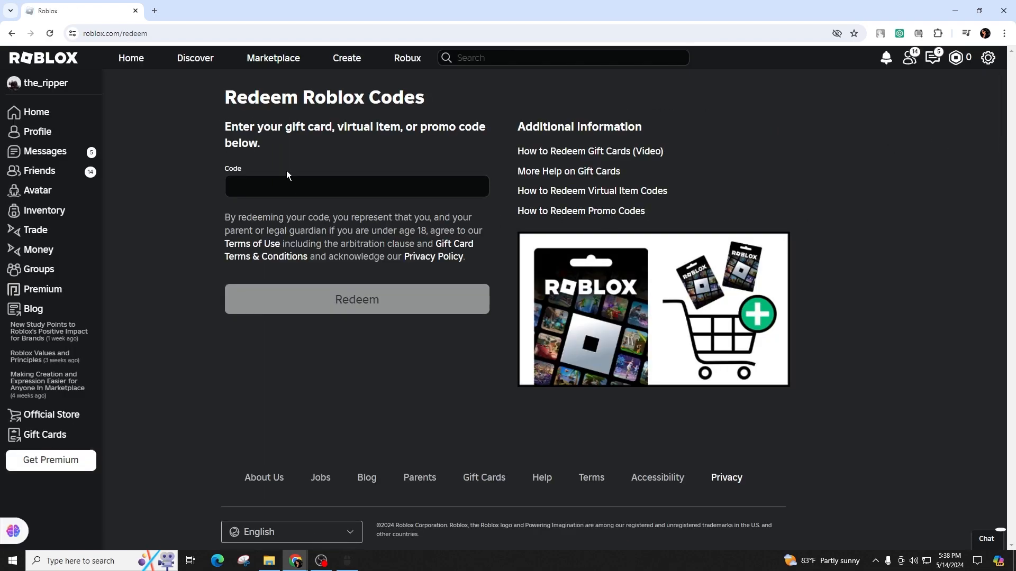
pyautogui.click(356, 187)
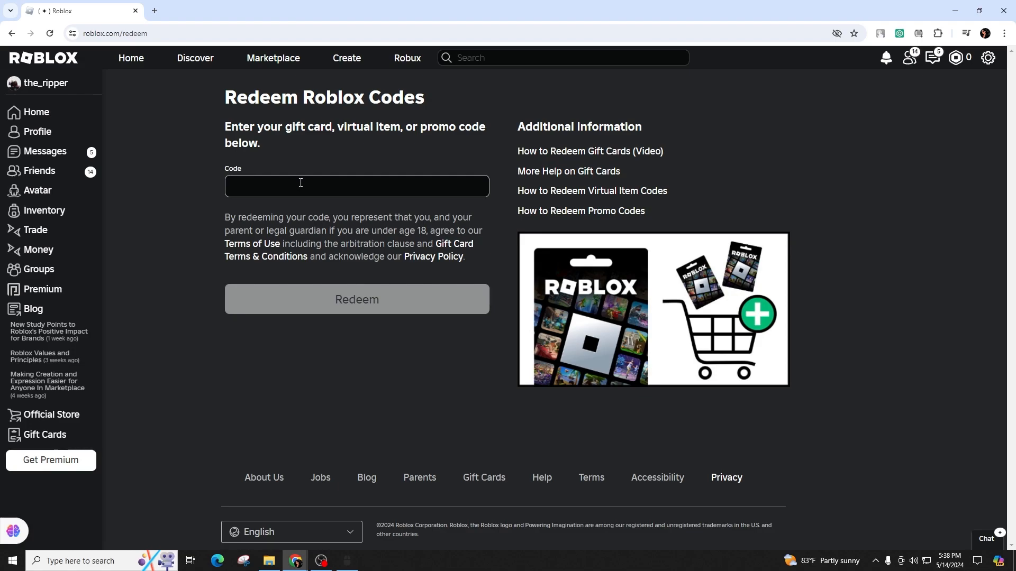
pyautogui.click(356, 185)
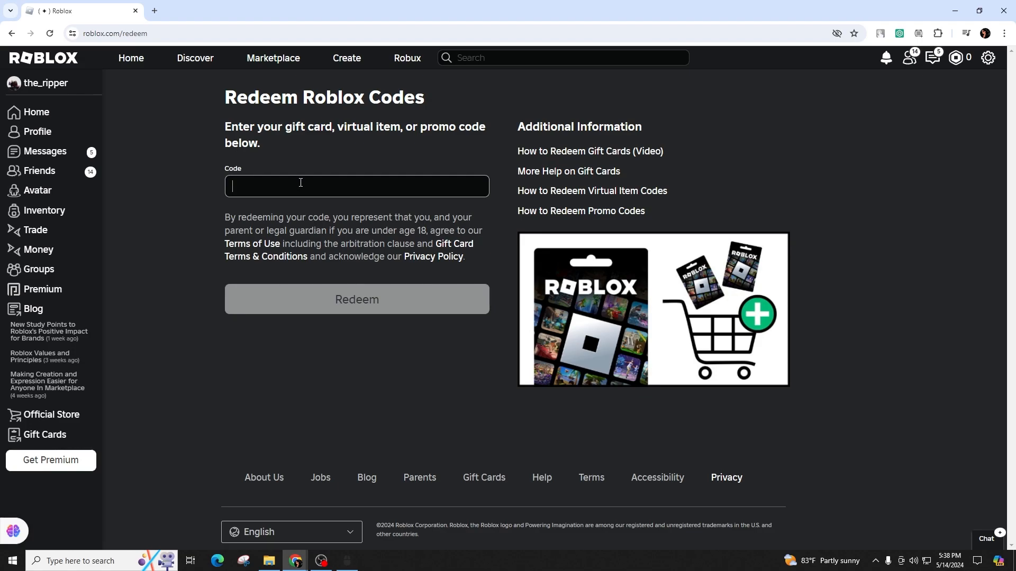
pyautogui.moveTo(274, 172)
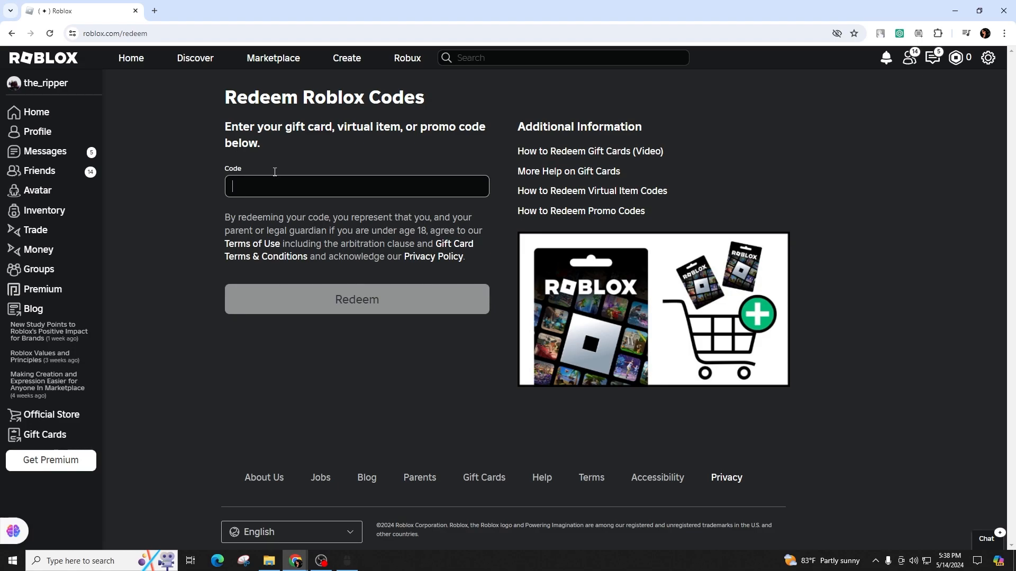
pyautogui.moveTo(463, 421)
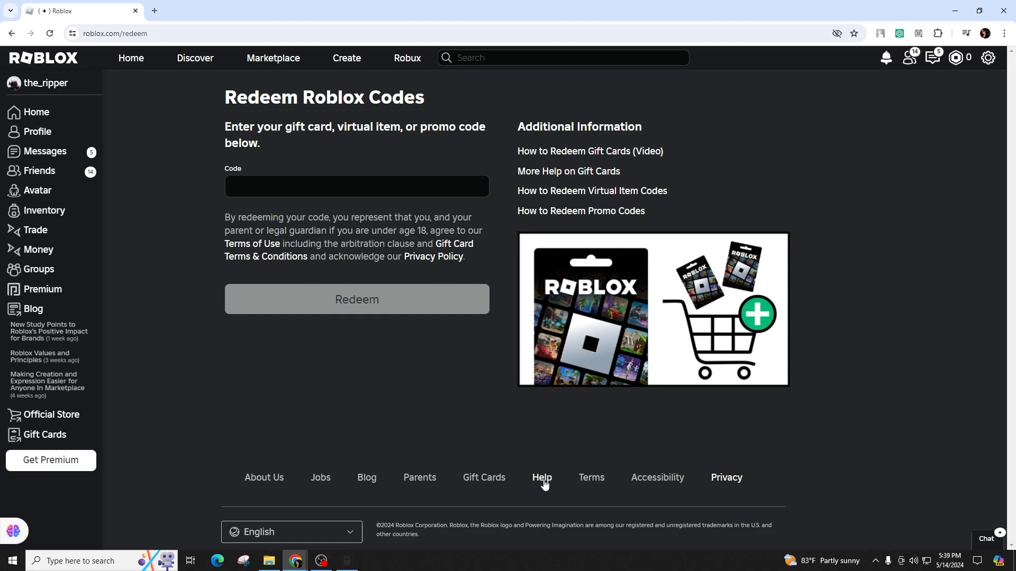
# - Open the Roblox help center and browse to the gift card articles
pyautogui.click(542, 477)
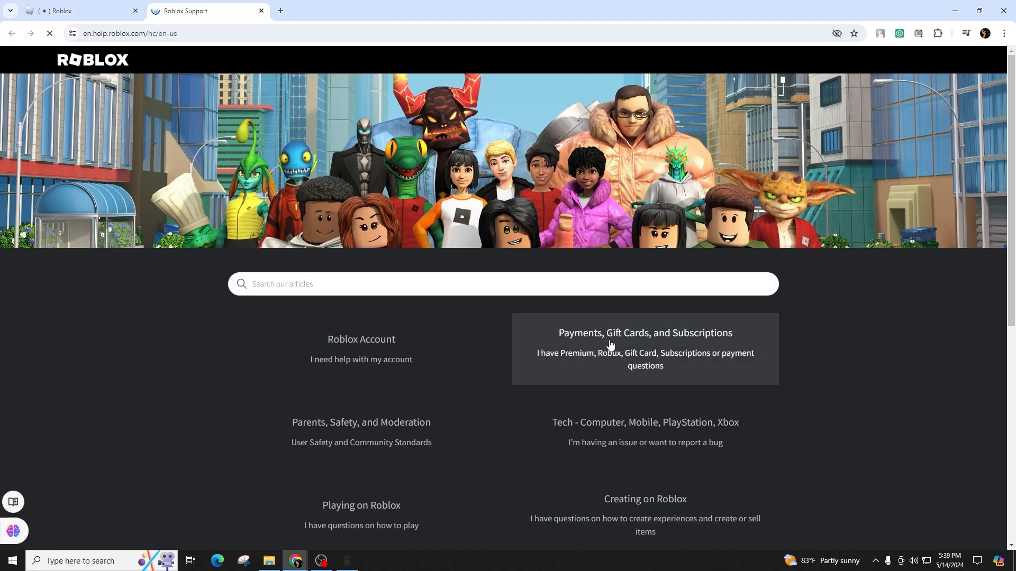
pyautogui.scroll(-3)
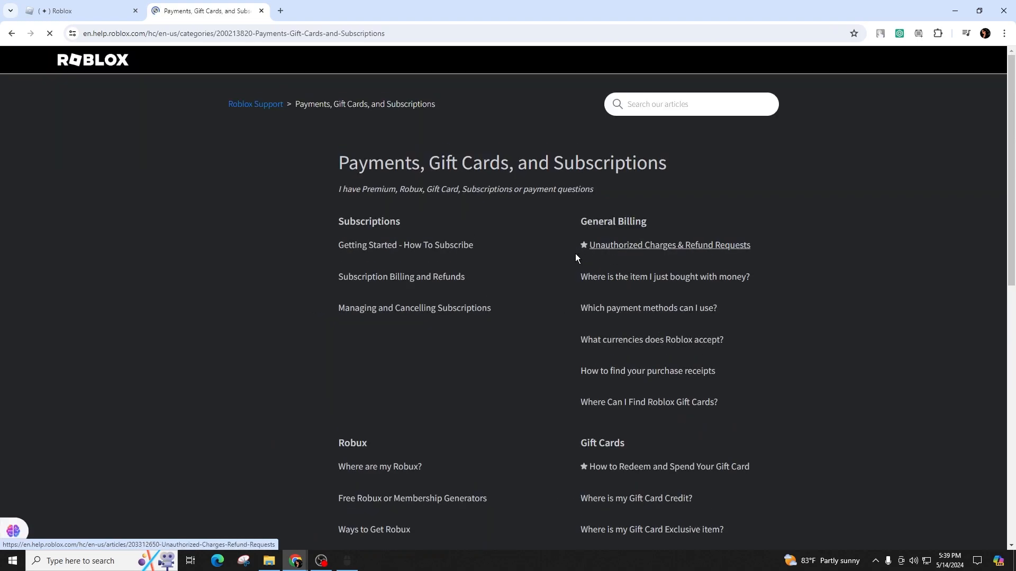
pyautogui.scroll(-3)
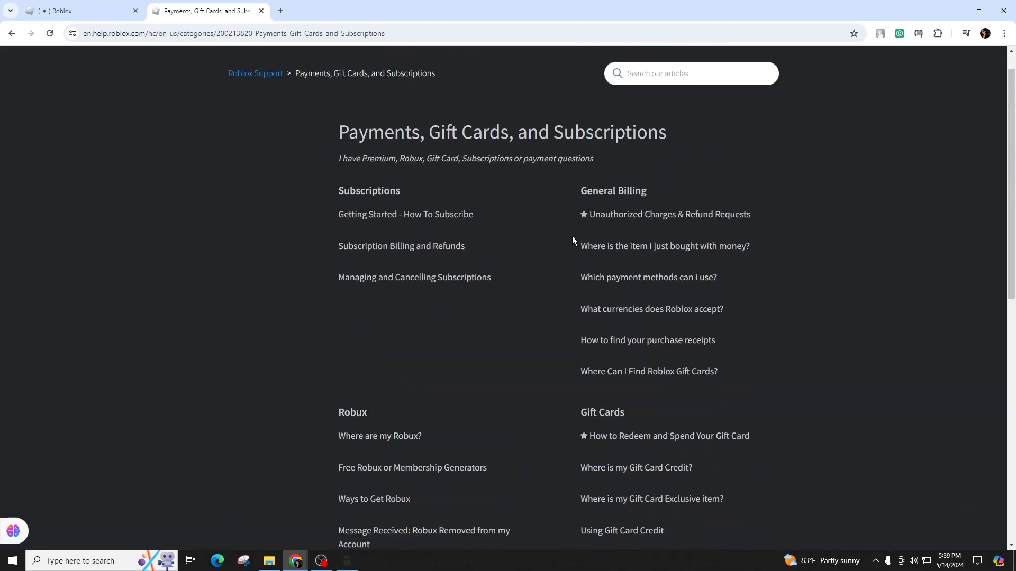
pyautogui.moveTo(536, 336)
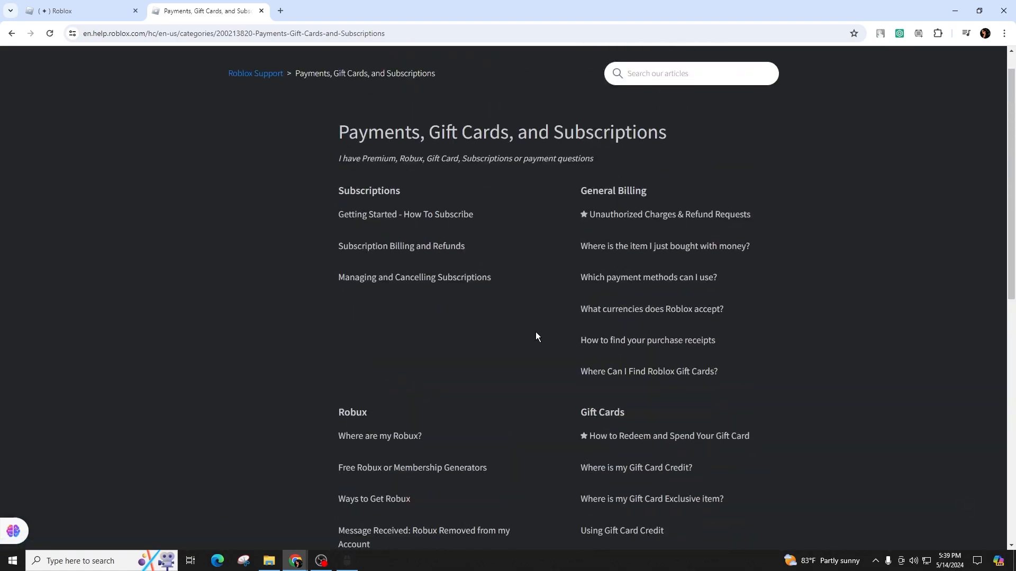
pyautogui.scroll(-3)
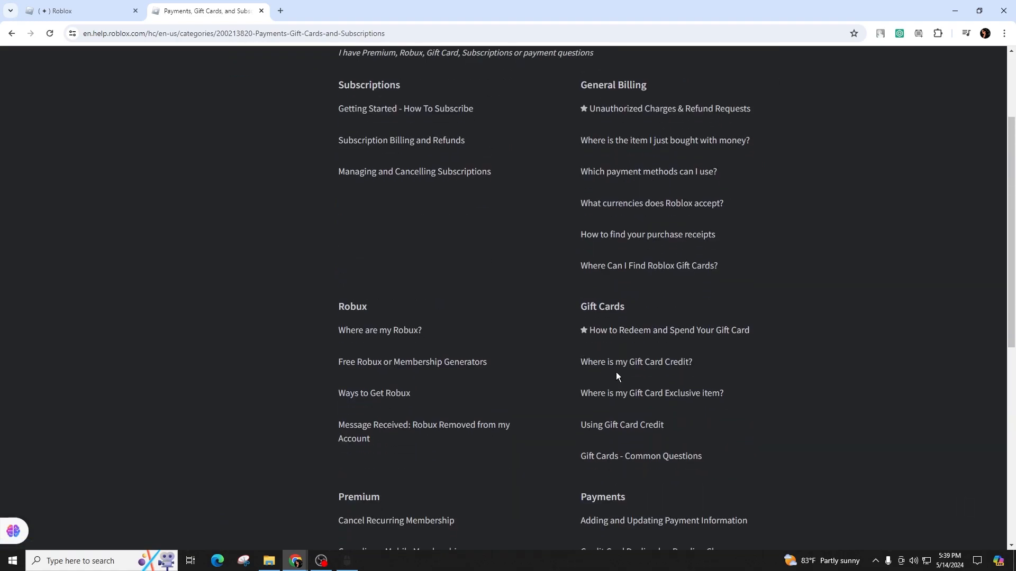
# - Open the 'Where is my Gift Card Credit?' article and follow its Contact support link
pyautogui.click(635, 362)
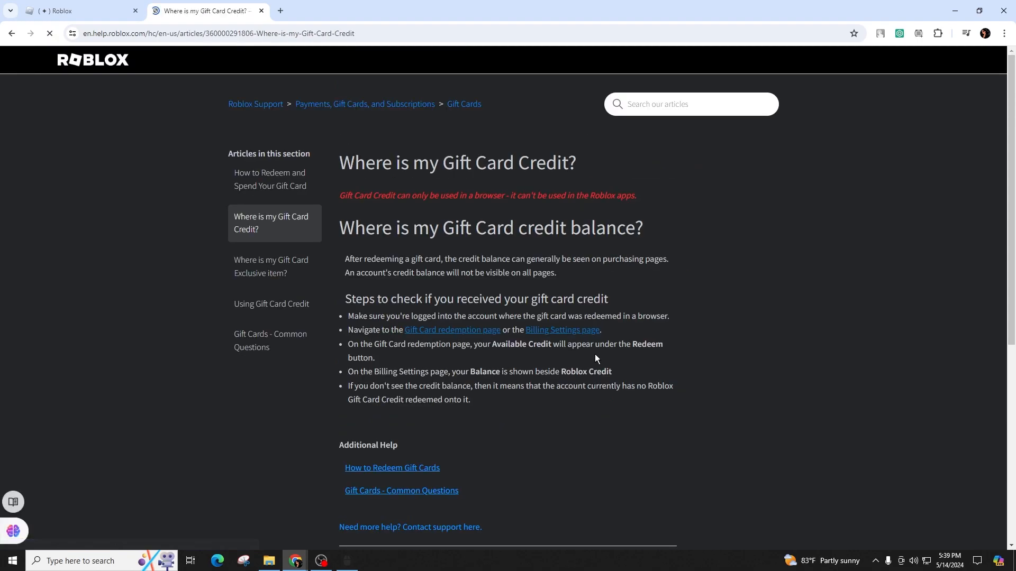
pyautogui.scroll(-3)
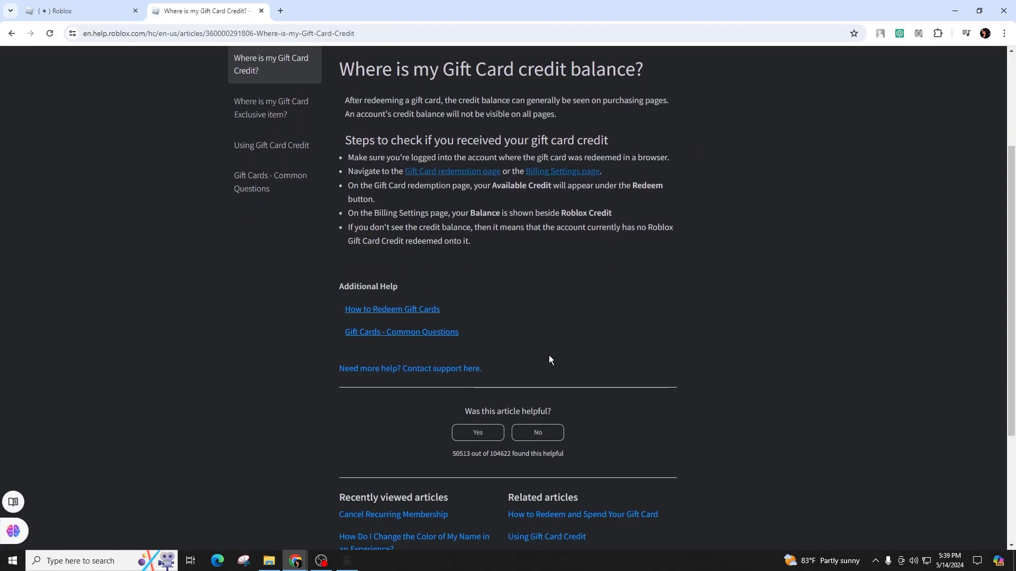
pyautogui.scroll(-3)
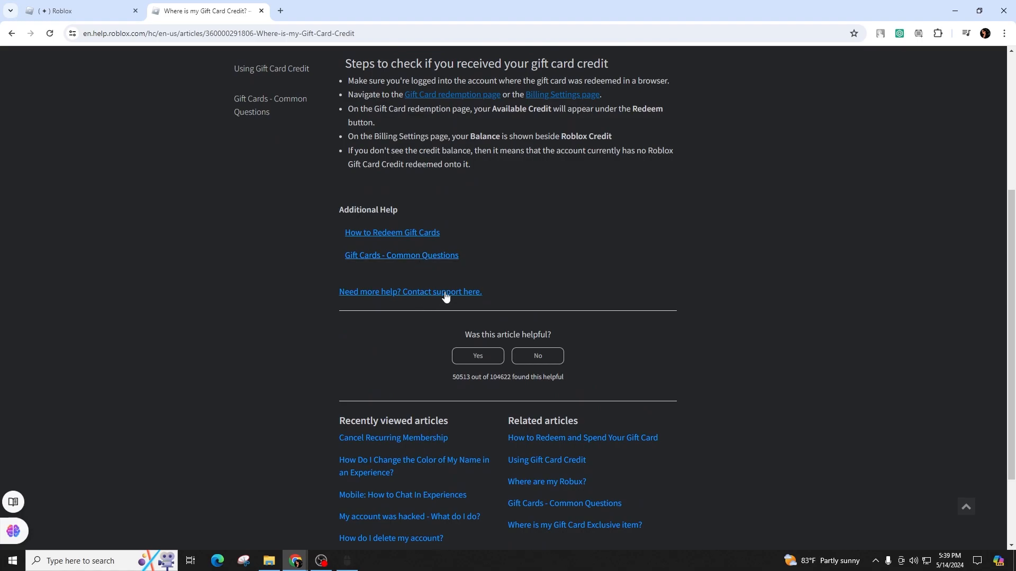
pyautogui.click(409, 292)
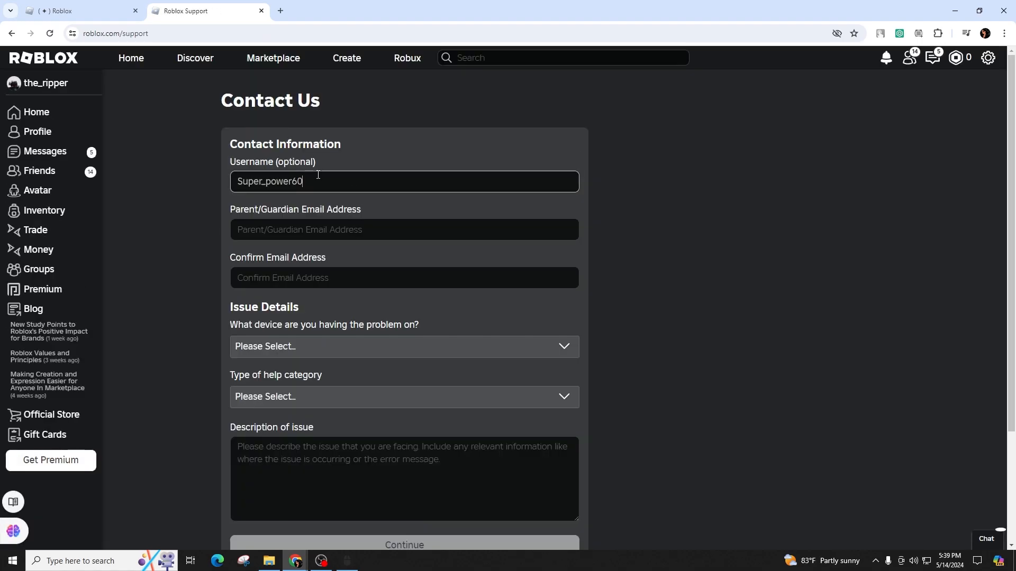
# - Choose PC as the device and Gift Card as the help category
pyautogui.click(404, 346)
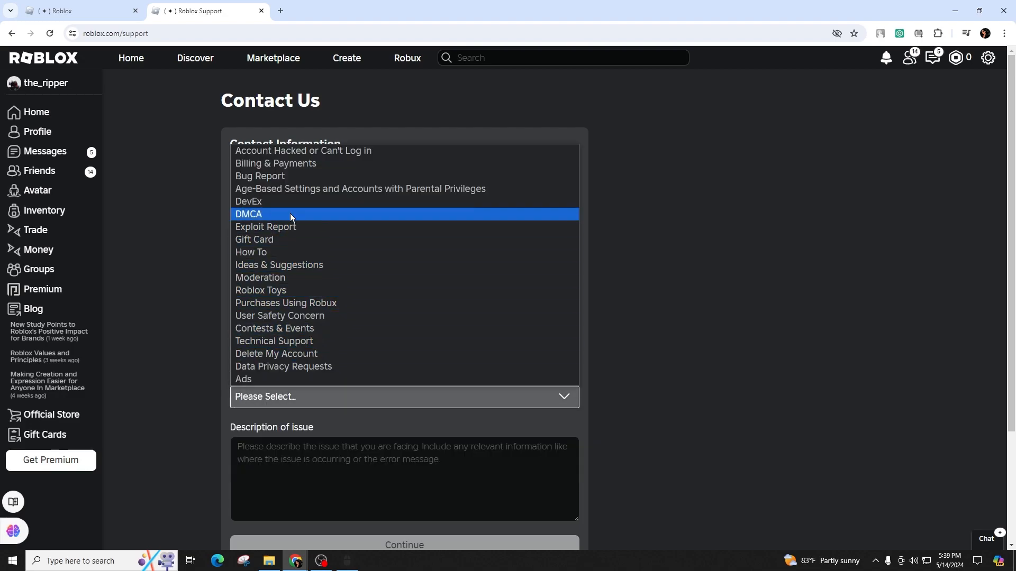
pyautogui.moveTo(283, 366)
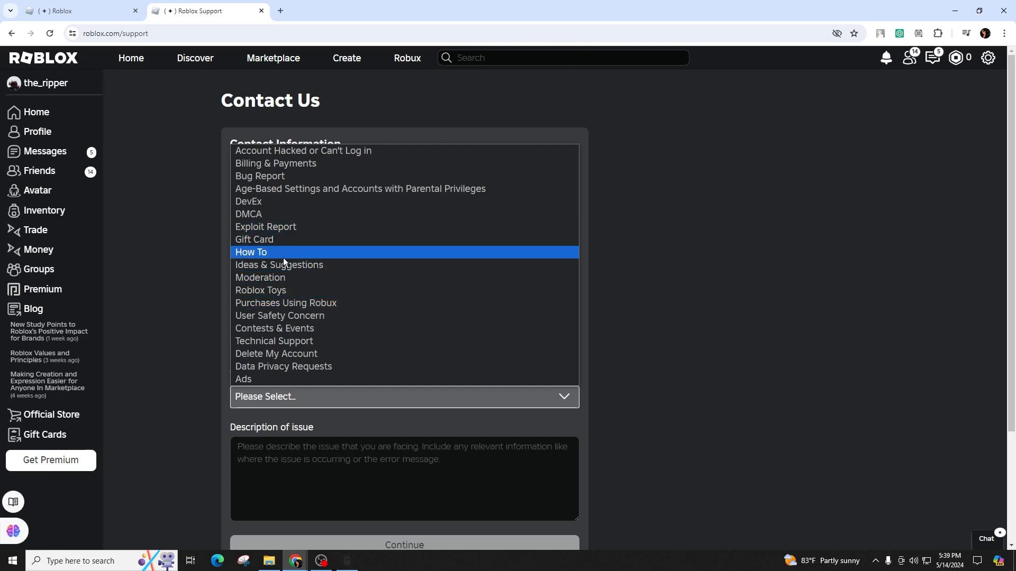
pyautogui.click(253, 239)
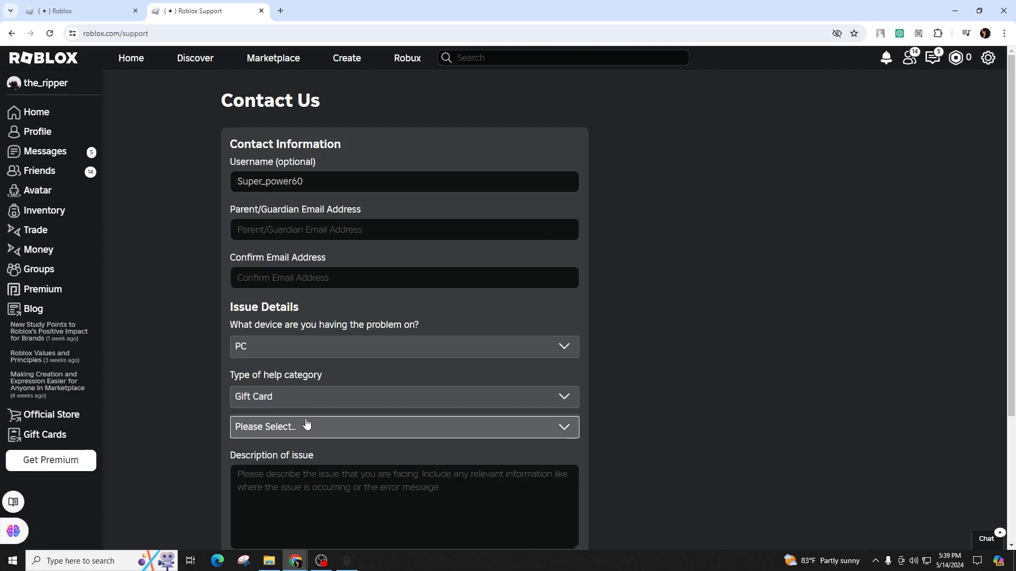
pyautogui.click(404, 427)
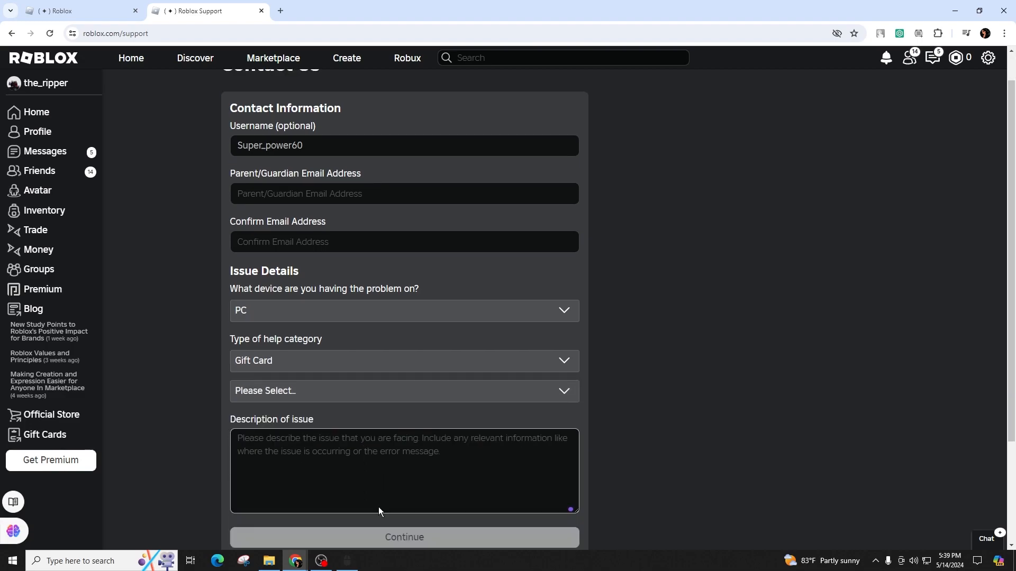
pyautogui.click(404, 390)
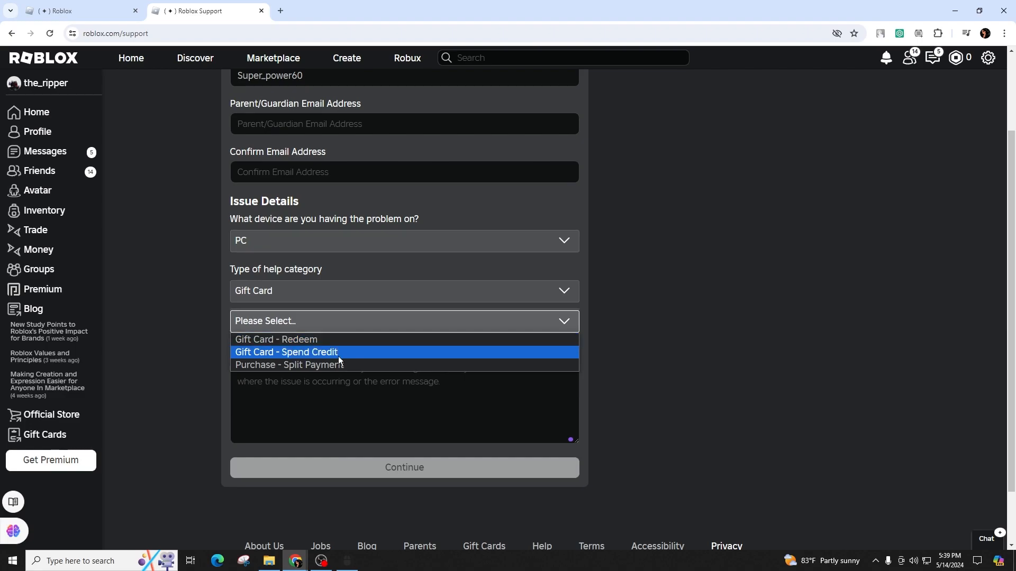
pyautogui.moveTo(334, 340)
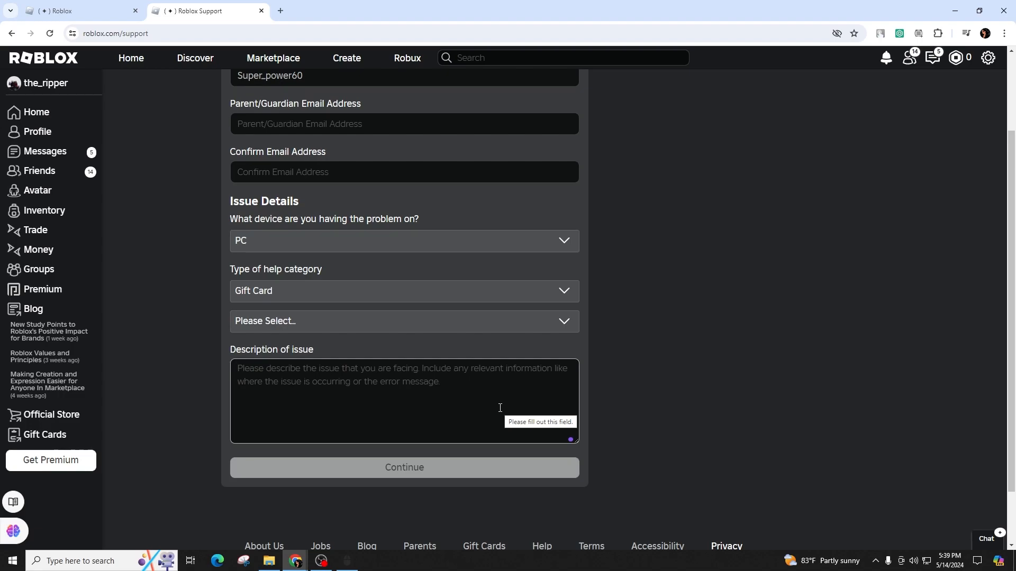
pyautogui.click(402, 375)
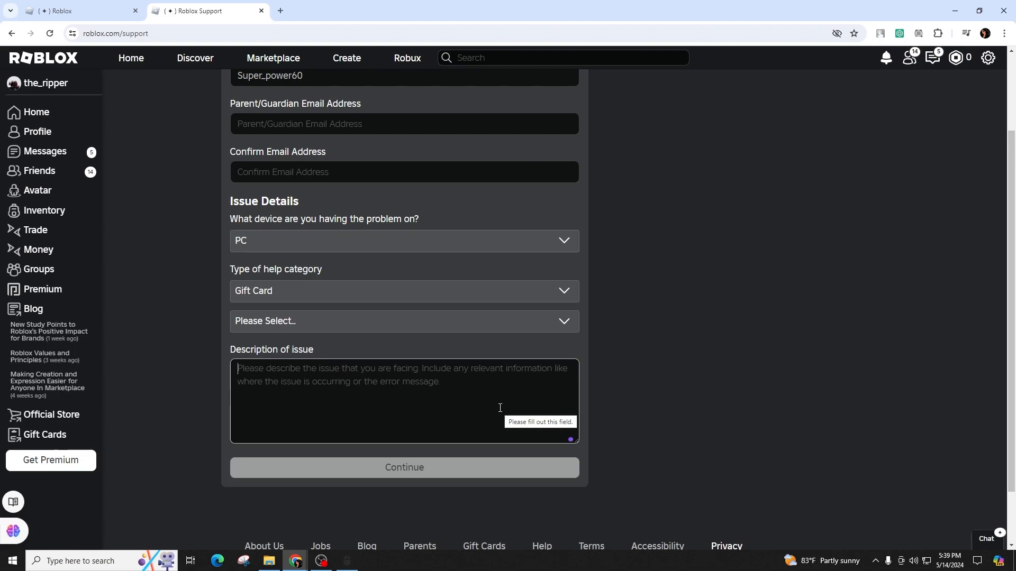
pyautogui.moveTo(453, 399)
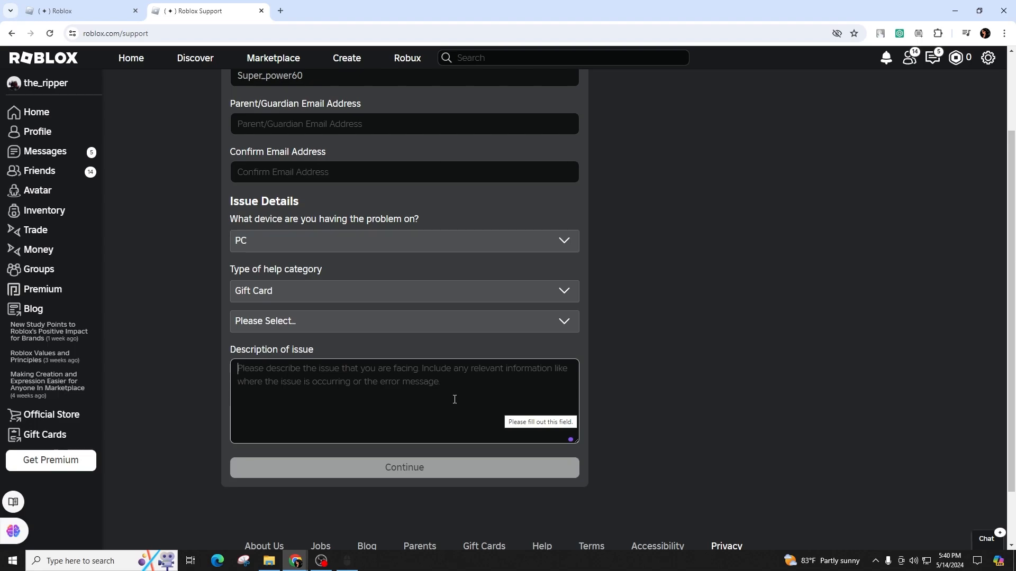